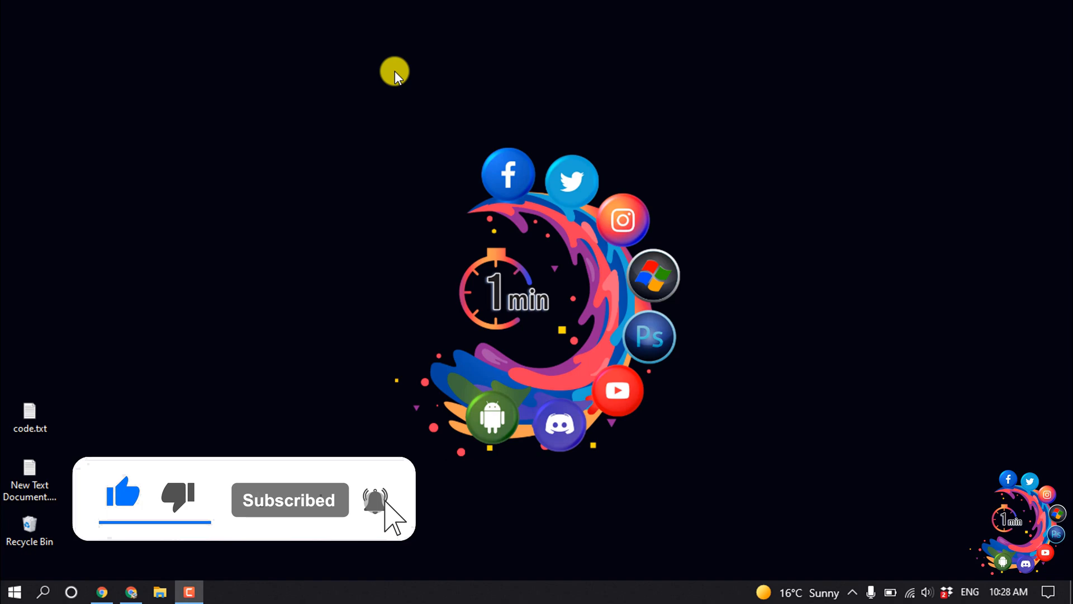
Step: Launch Chrome and go to elfsight.com
{"action": "left_click", "coordinate": [101, 592]}
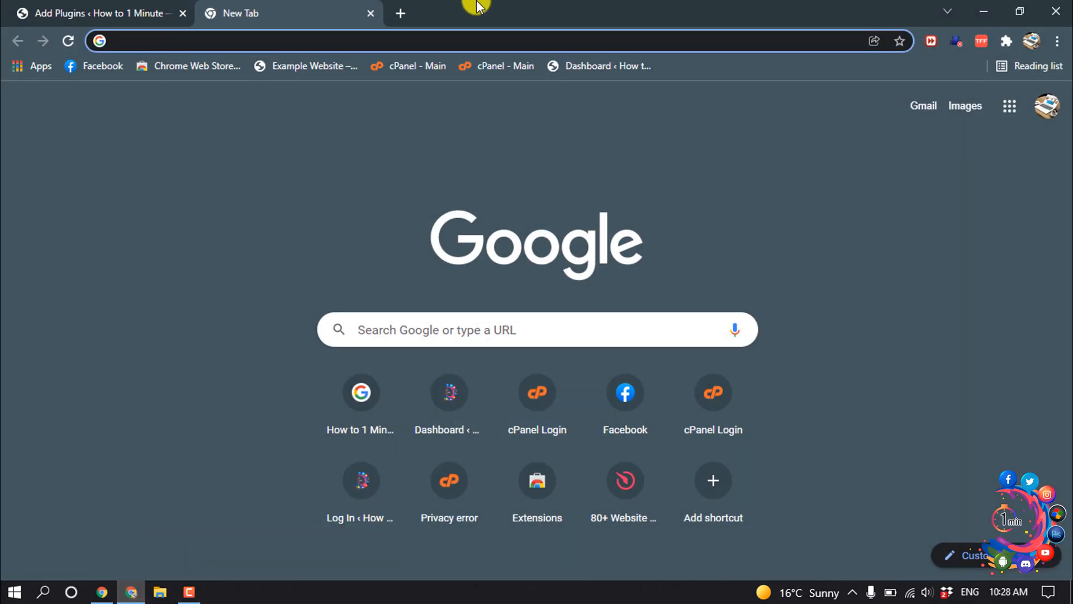
{"action": "type", "text": "elfsight.com"}
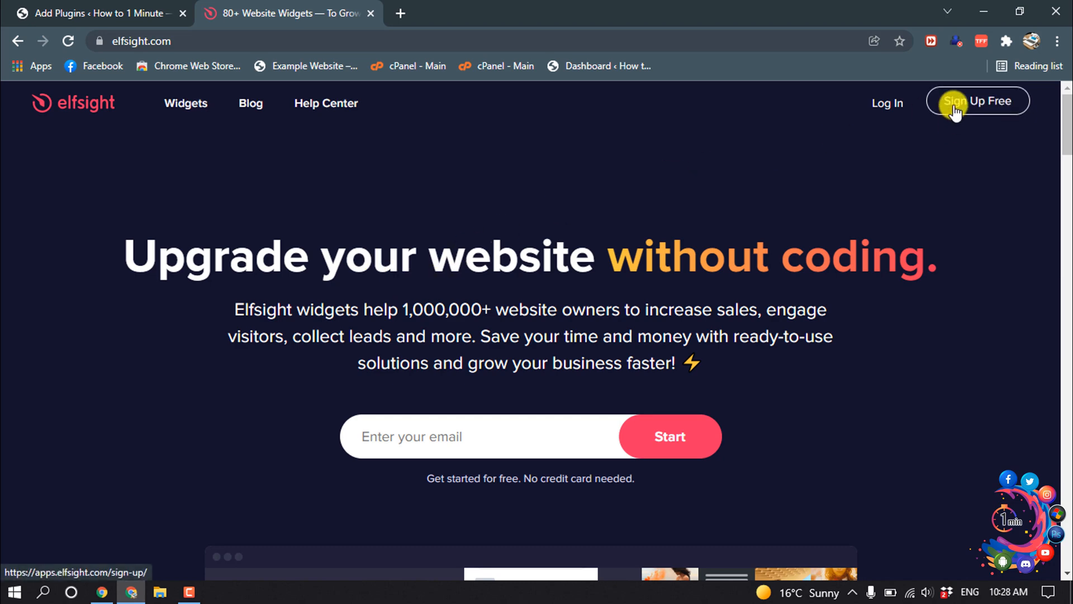
{"action": "mouse_move", "coordinate": [934, 120]}
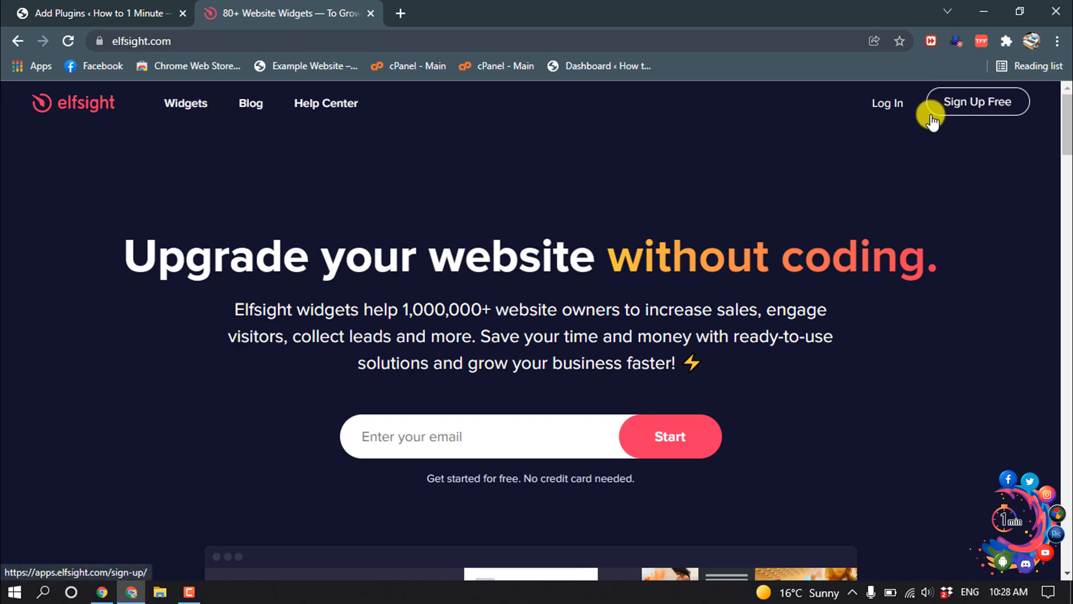
{"action": "mouse_move", "coordinate": [895, 129]}
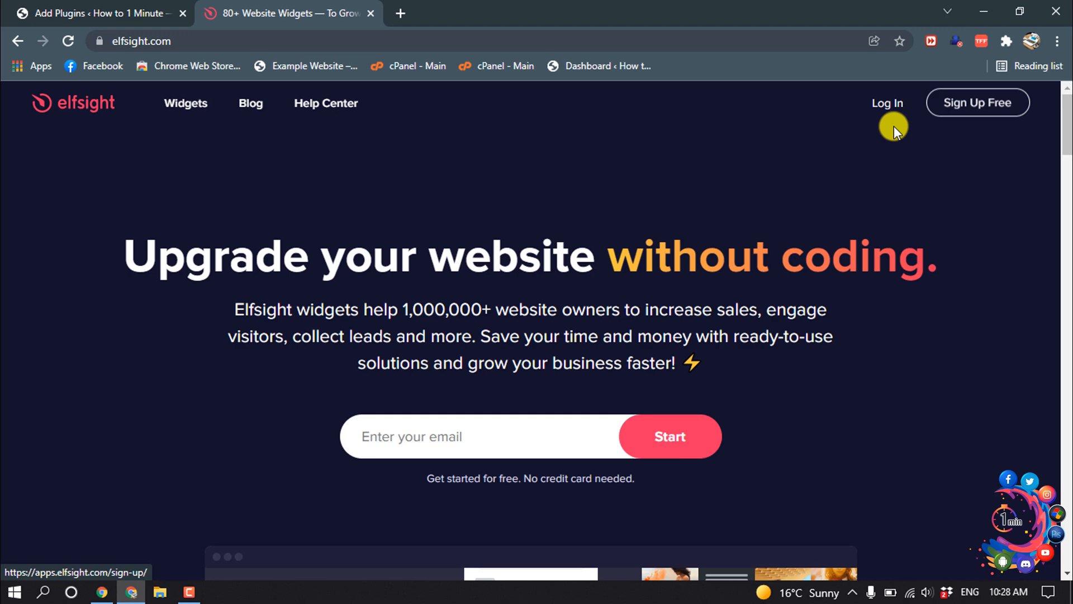
Step: Log in to Elfsight and scroll through the My applications list
{"action": "left_click", "coordinate": [887, 102]}
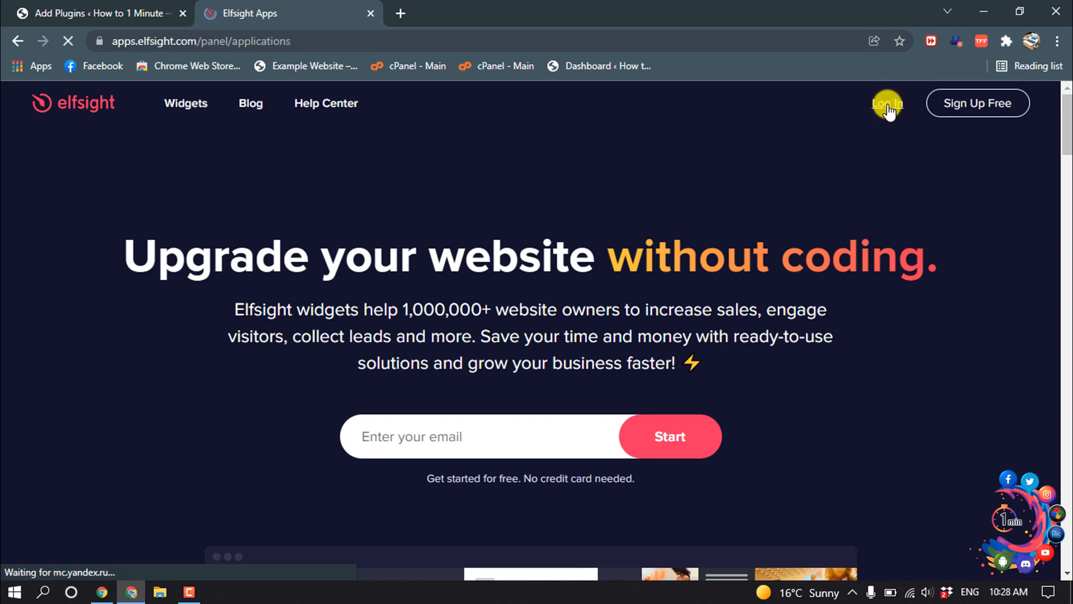
{"action": "left_click", "coordinate": [887, 104]}
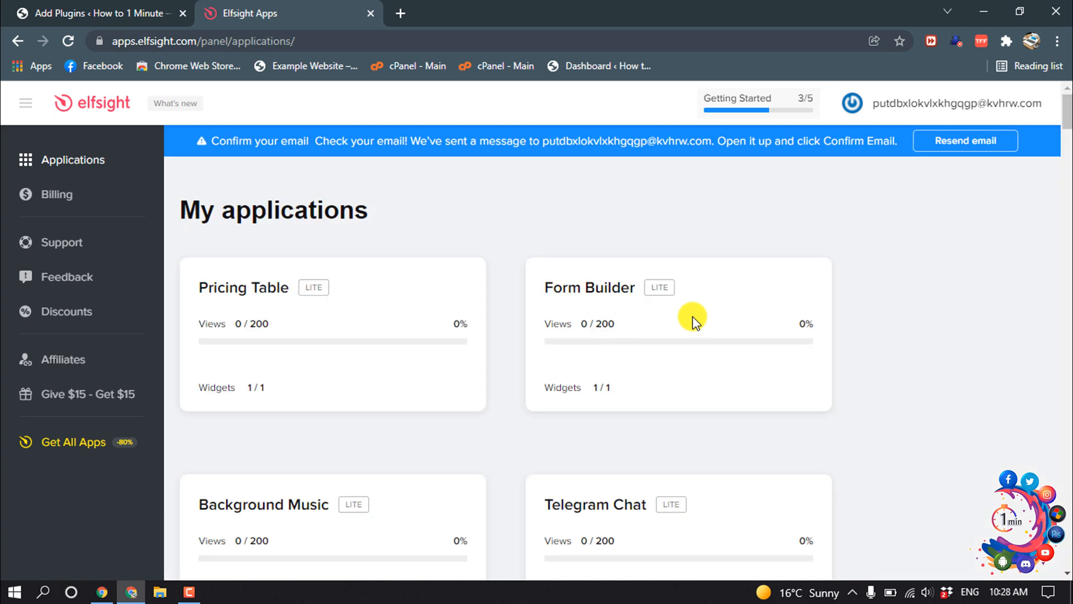
{"action": "mouse_move", "coordinate": [460, 268]}
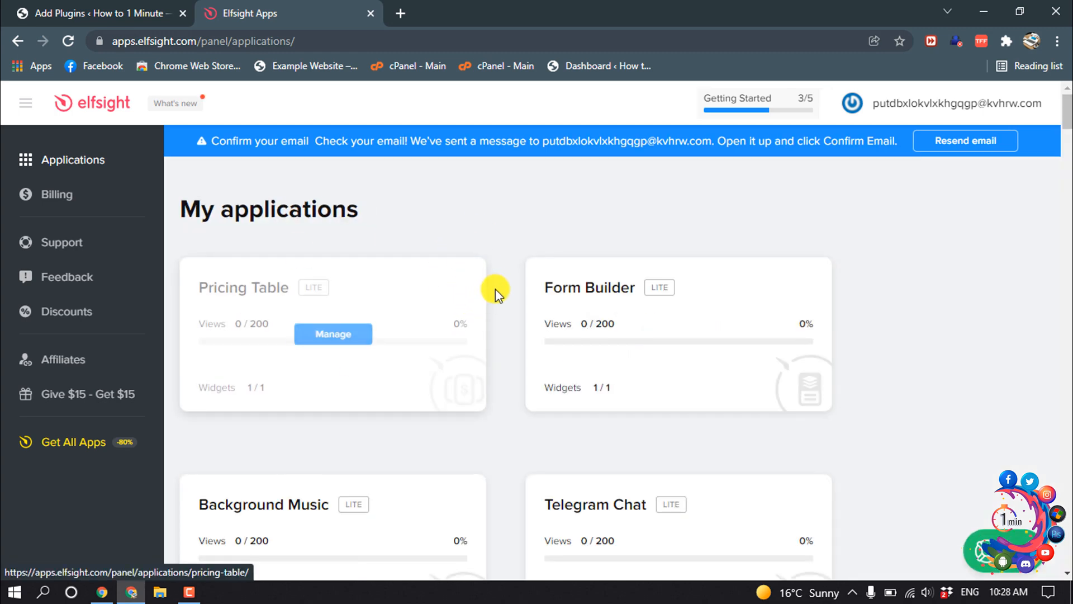
{"action": "scroll", "scroll_direction": "down", "scroll_amount": 3}
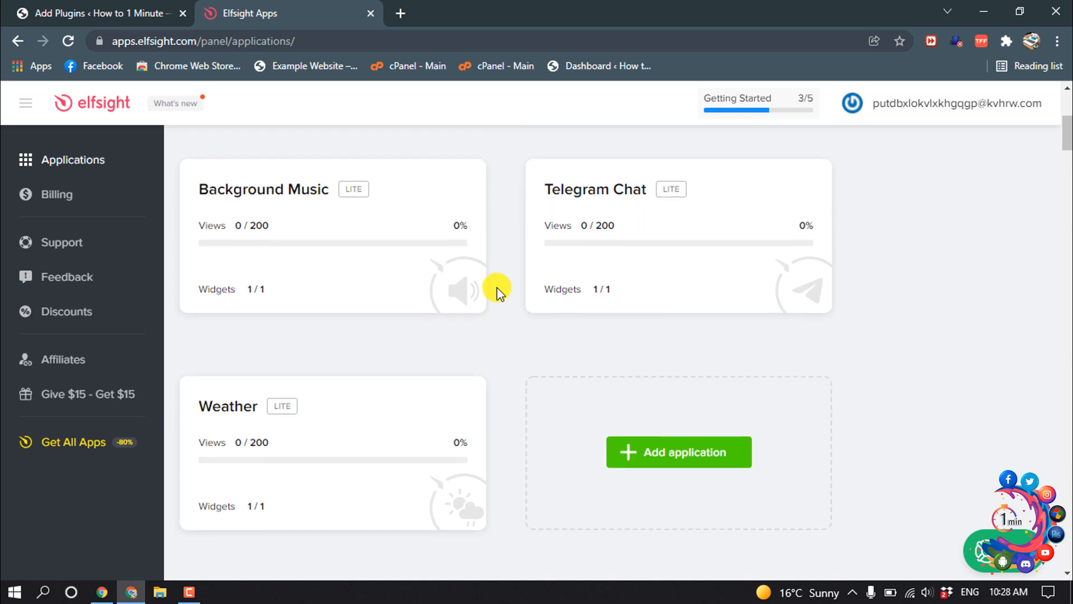
{"action": "scroll", "scroll_direction": "down", "scroll_amount": 3}
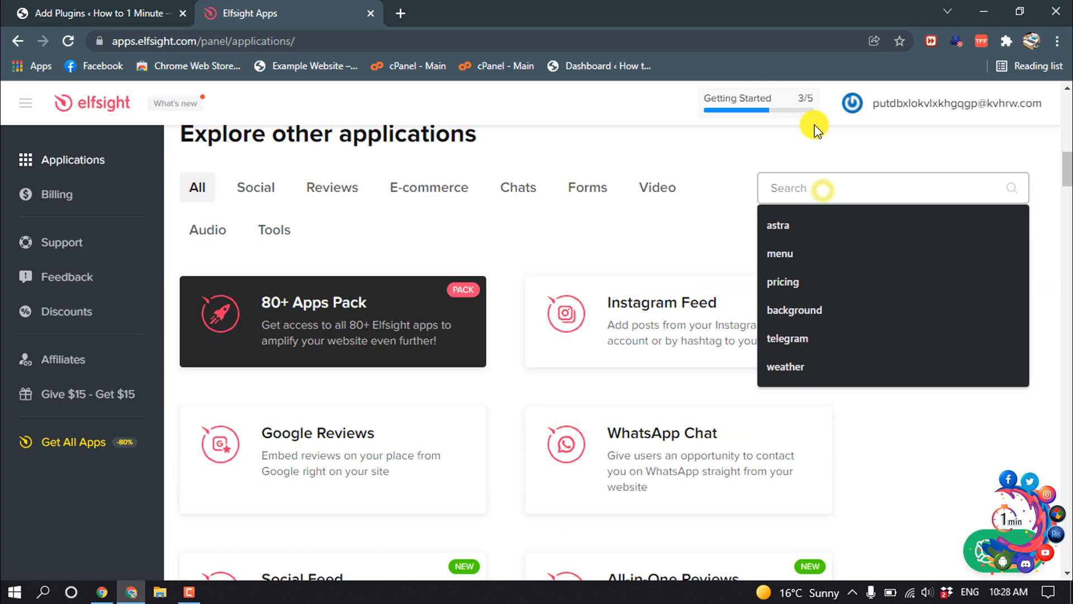
Step: Search the other applications for 'trustpilot' to surface Trustpilot Reviews
{"action": "type", "text": "t"}
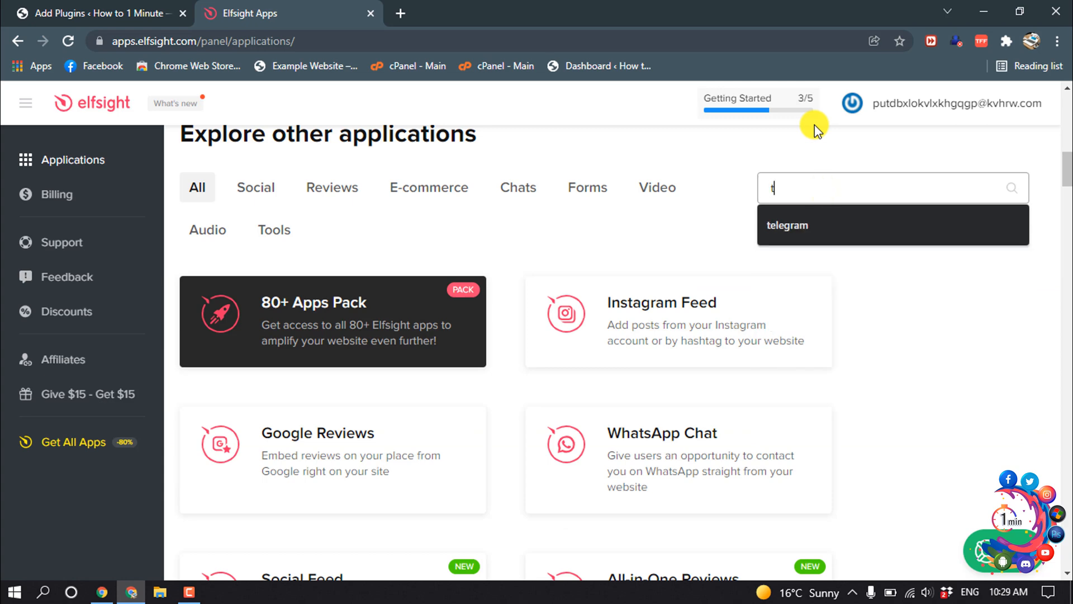
{"action": "type", "text": "rustp"}
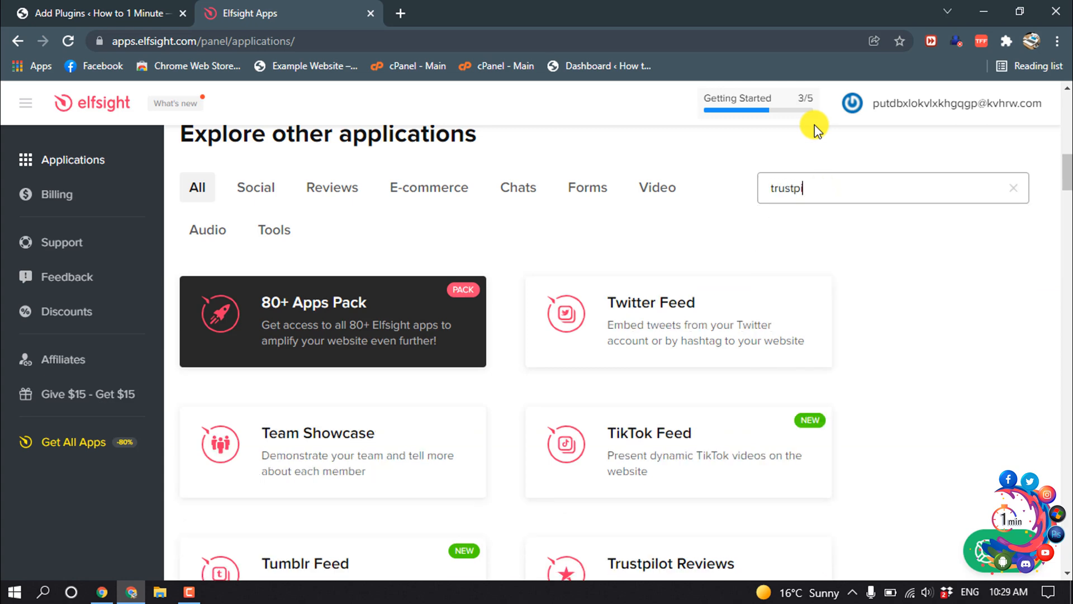
{"action": "type", "text": "ilot"}
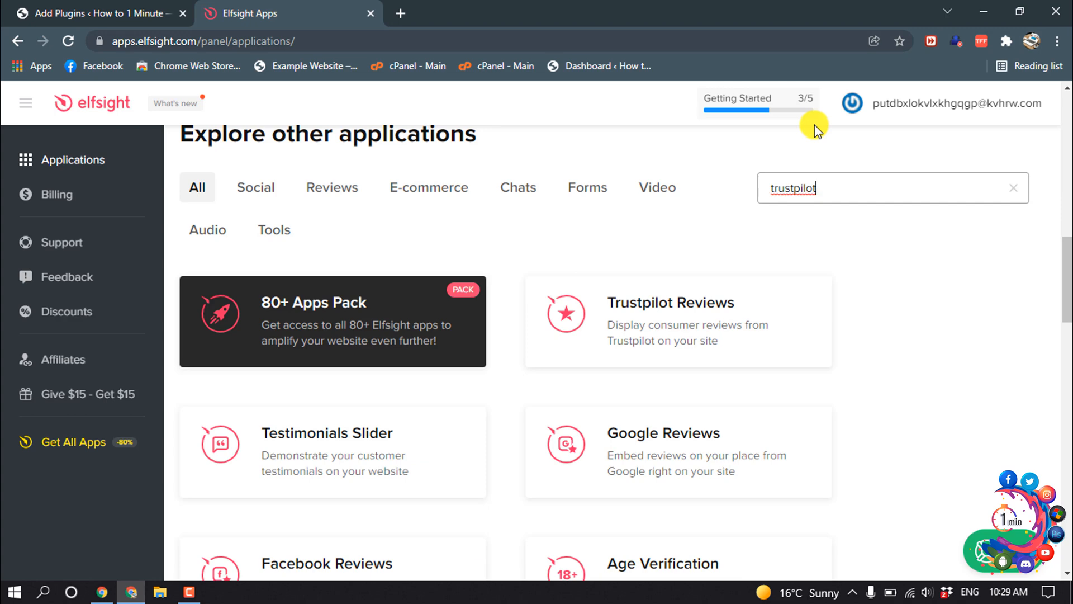
{"action": "mouse_move", "coordinate": [677, 320]}
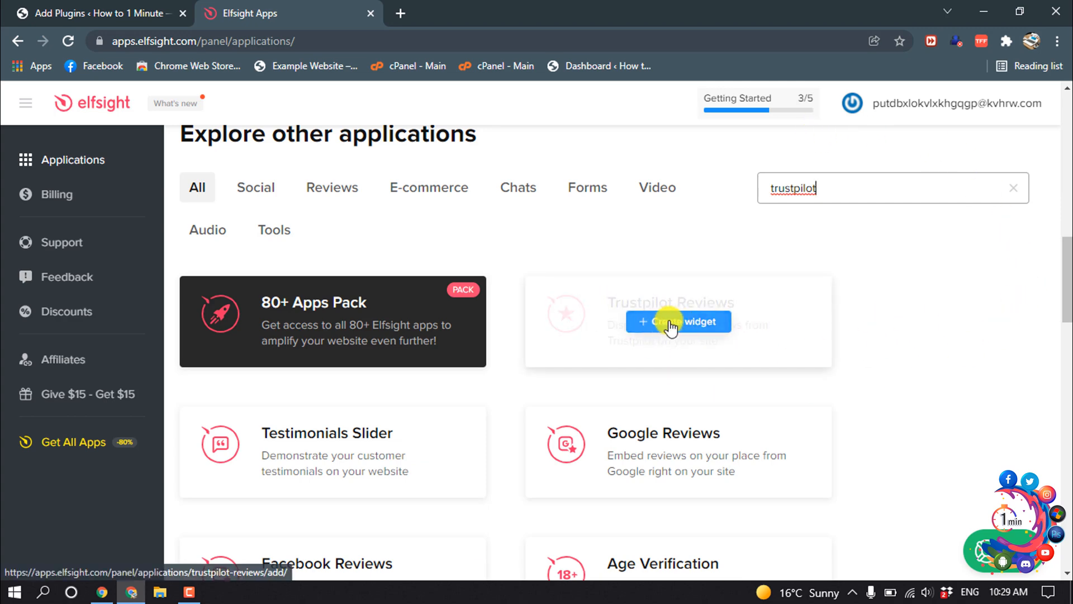
Step: Create a Trustpilot Reviews widget and continue with the Slider template
{"action": "left_click", "coordinate": [677, 320]}
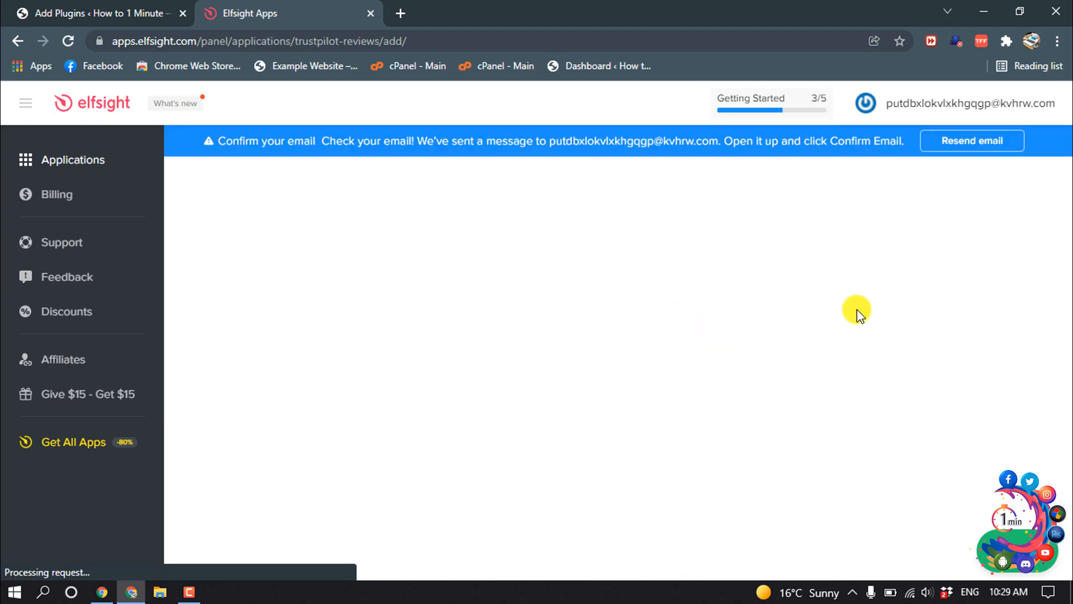
{"action": "mouse_move", "coordinate": [866, 322]}
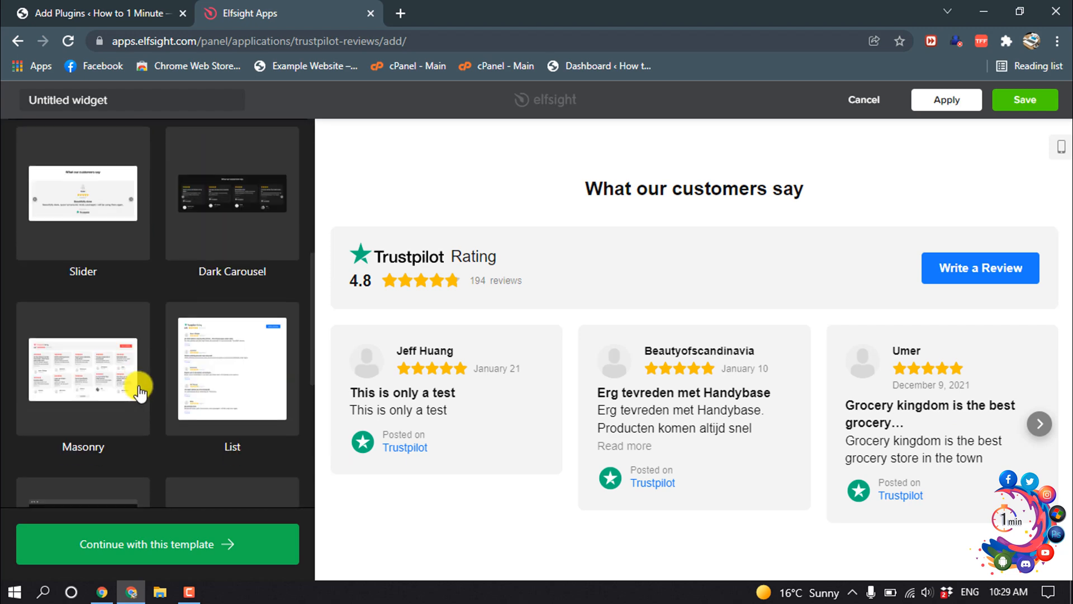
{"action": "left_click", "coordinate": [83, 193]}
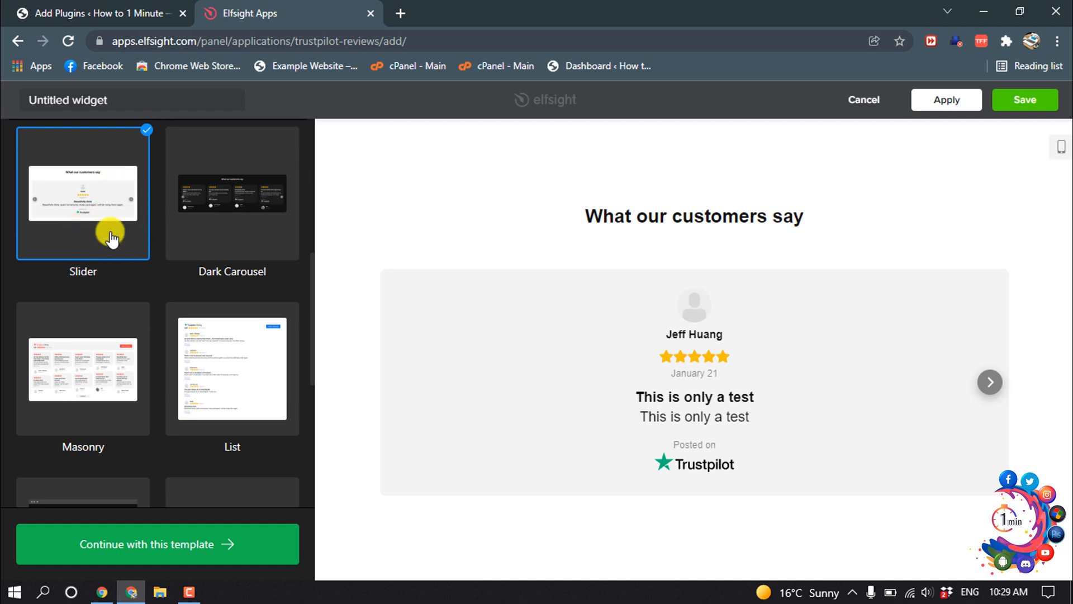
{"action": "left_click", "coordinate": [157, 544]}
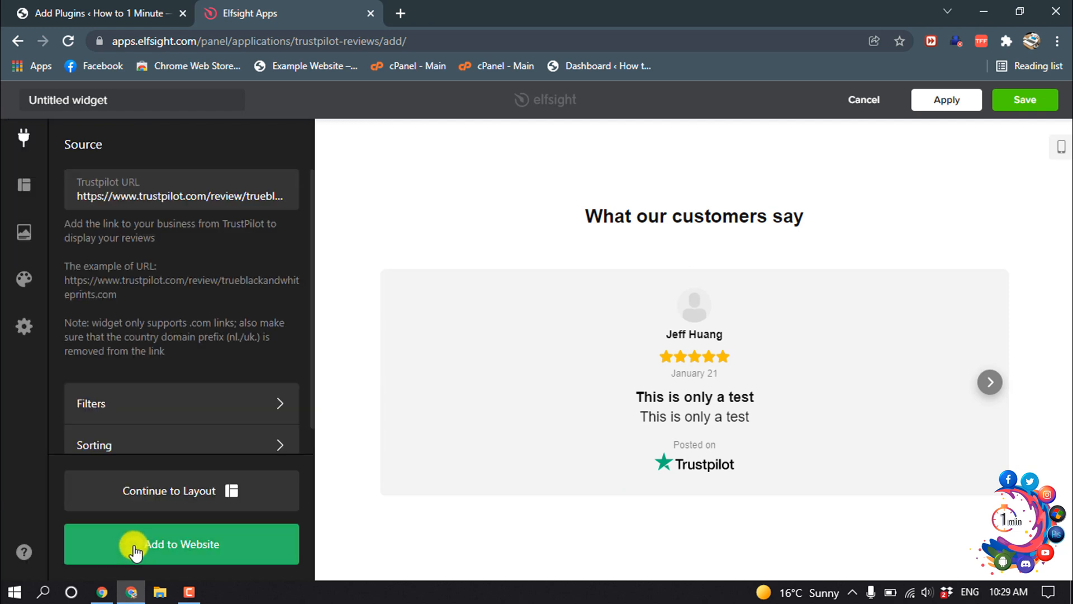
{"action": "left_click", "coordinate": [154, 196]}
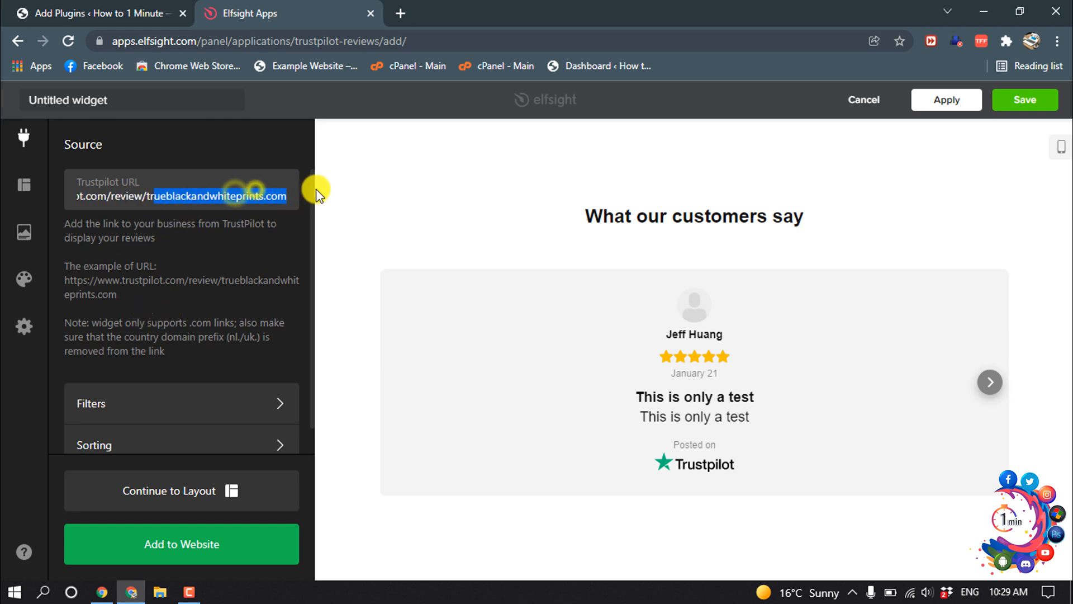
{"action": "scroll", "scroll_direction": "down", "scroll_amount": 3}
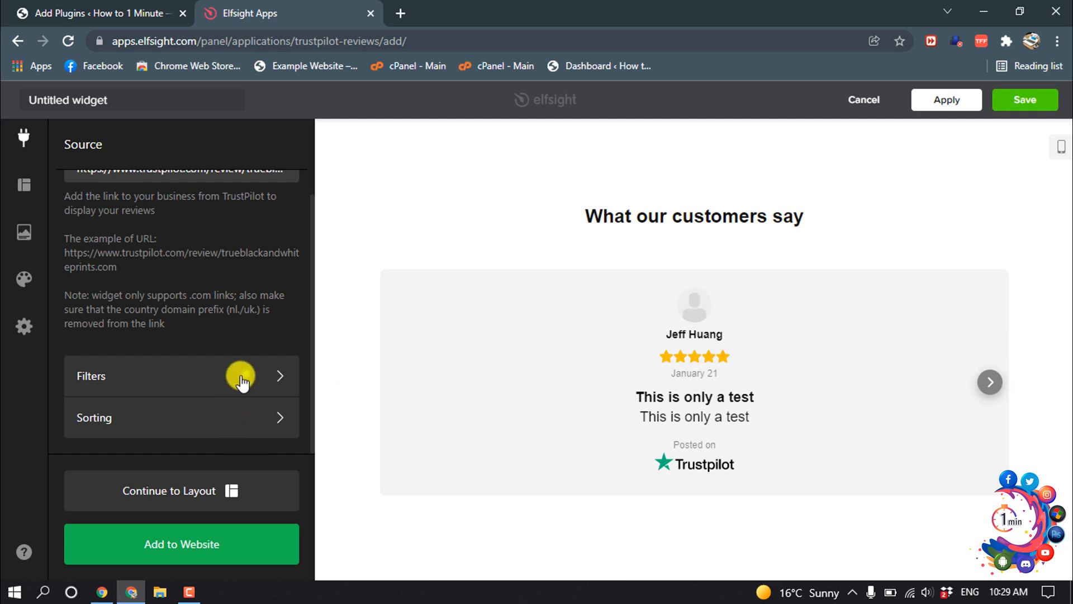
{"action": "left_click", "coordinate": [181, 375]}
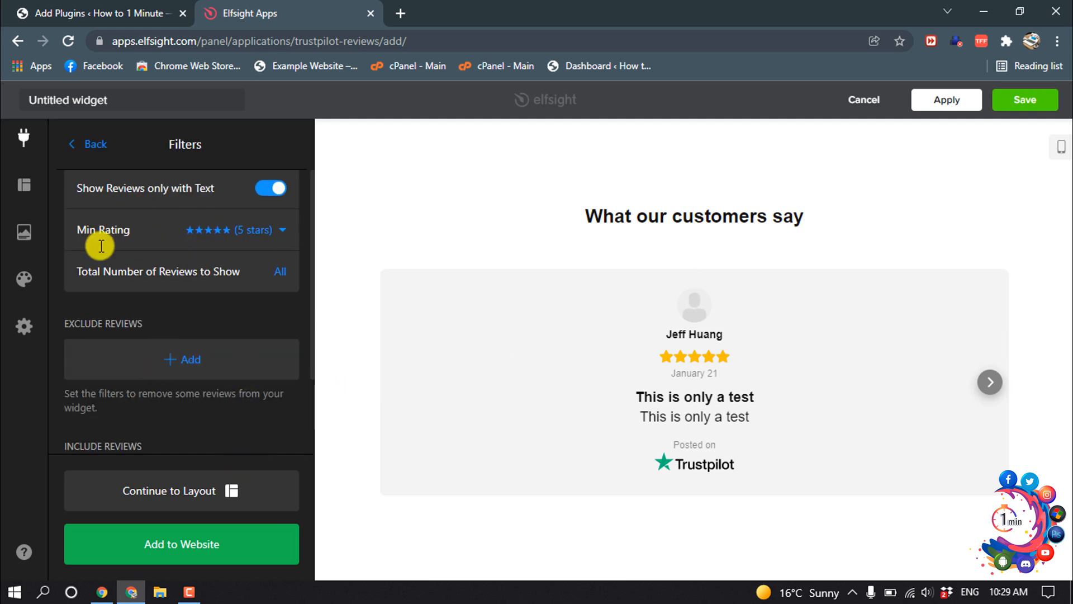
{"action": "left_click", "coordinate": [86, 143]}
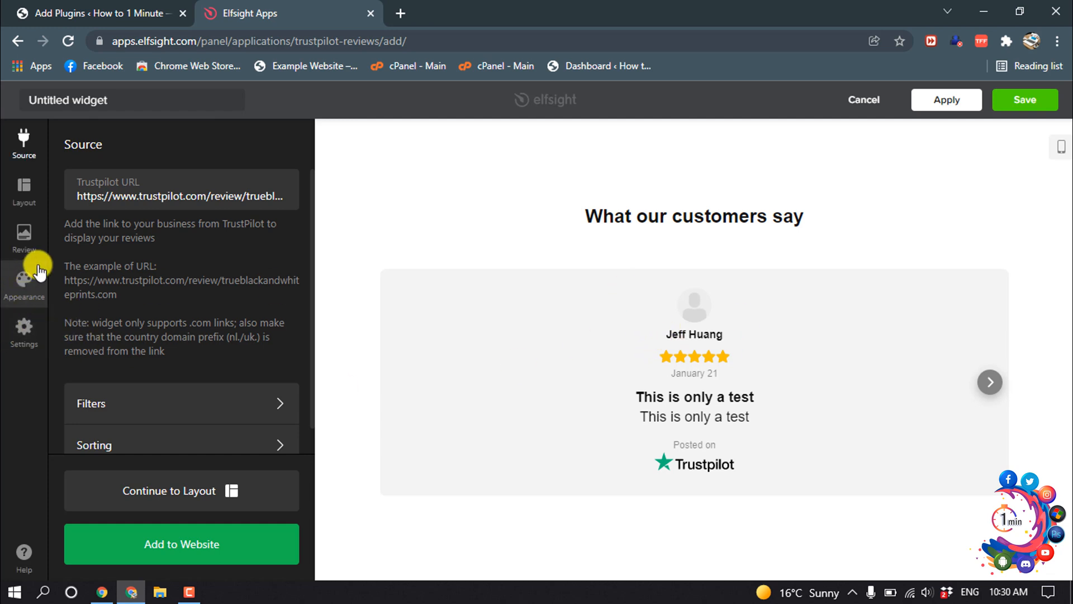
Step: Preview the Dark scheme, keep Light with an orange accent, and review Customize Elements
{"action": "left_click", "coordinate": [23, 281]}
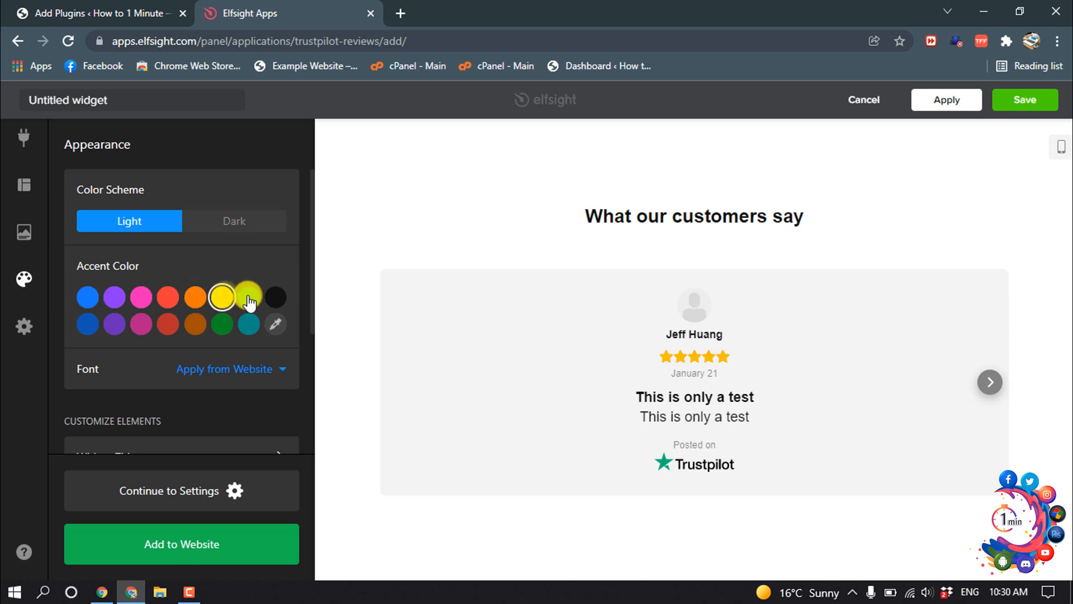
{"action": "left_click", "coordinate": [234, 220]}
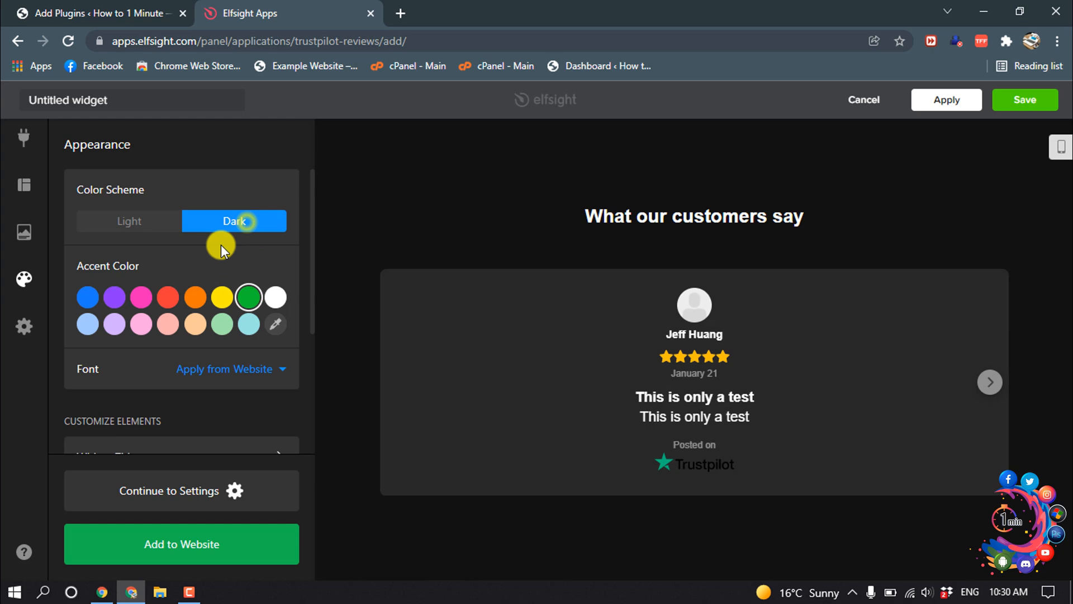
{"action": "left_click", "coordinate": [128, 221]}
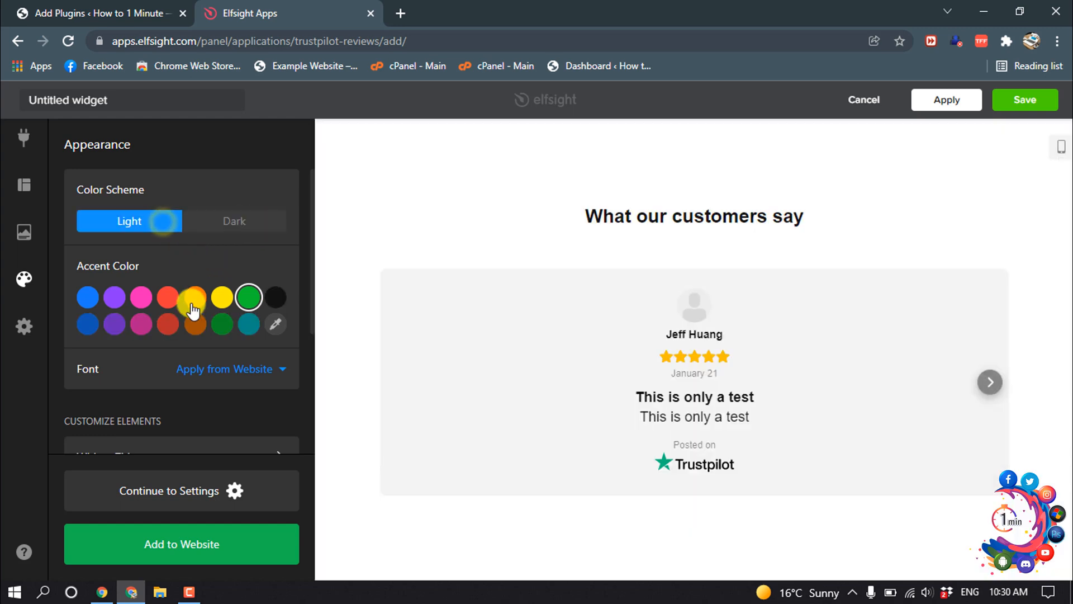
{"action": "scroll", "scroll_direction": "down", "scroll_amount": 3}
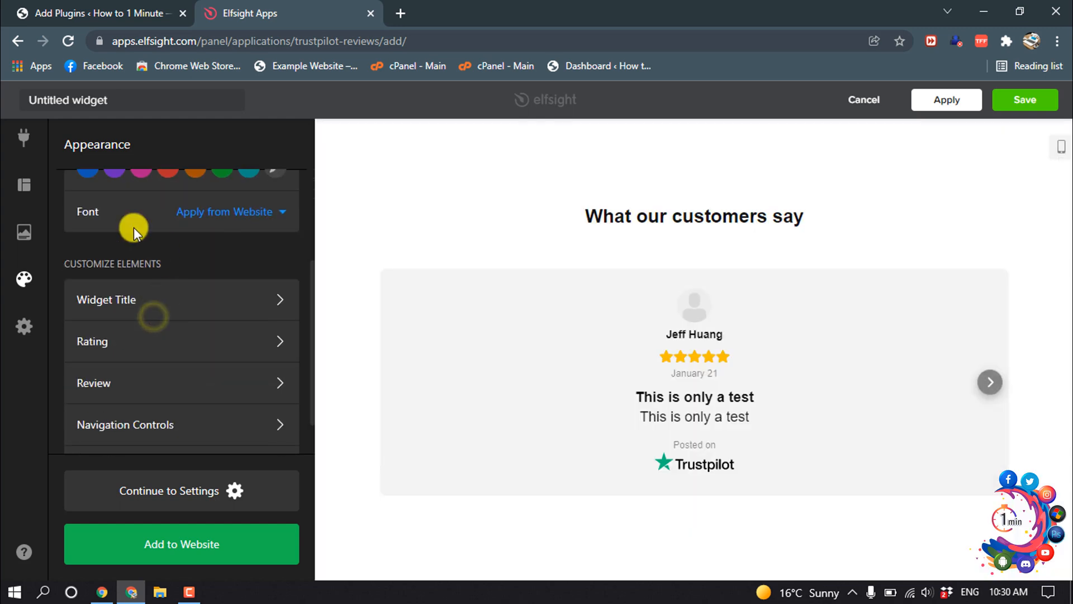
{"action": "mouse_move", "coordinate": [151, 299]}
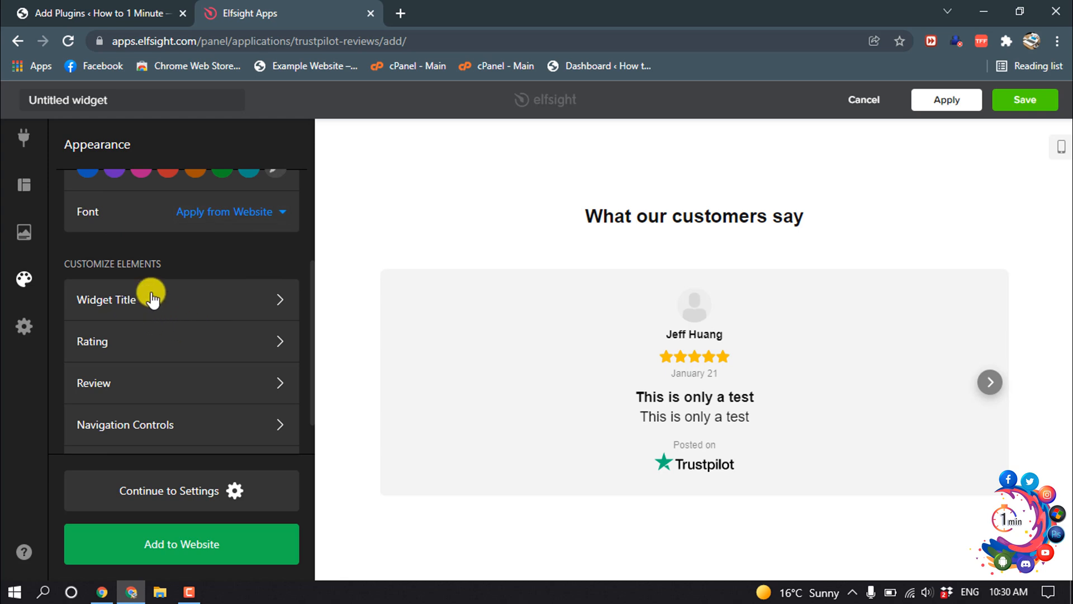
{"action": "scroll", "scroll_direction": "down", "scroll_amount": 3}
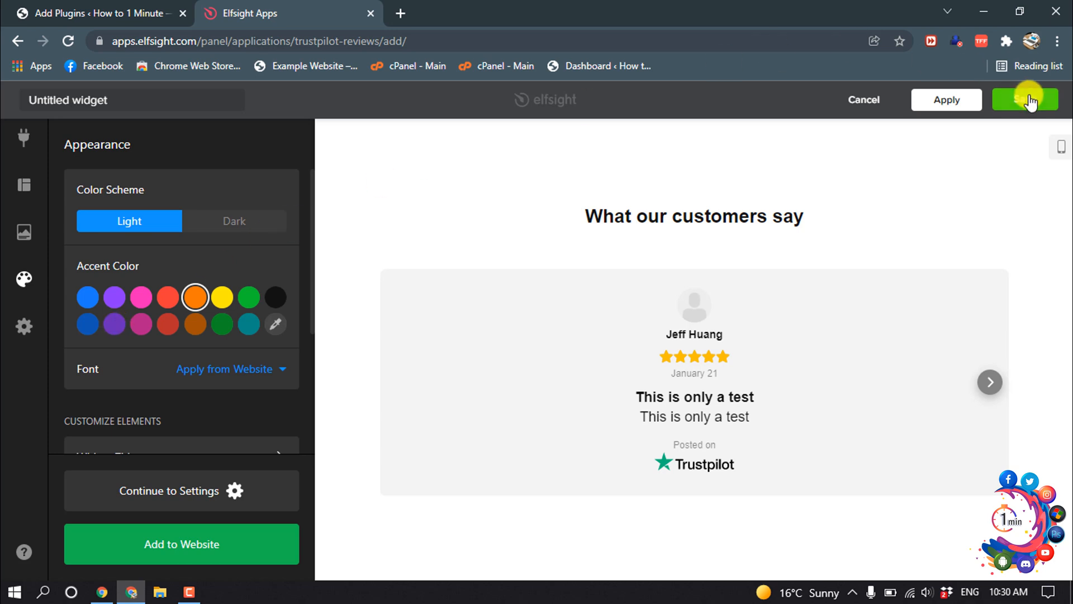
Step: Save the widget on the free Lite plan, copy its embed code, and return to WordPress admin
{"action": "left_click", "coordinate": [1025, 99]}
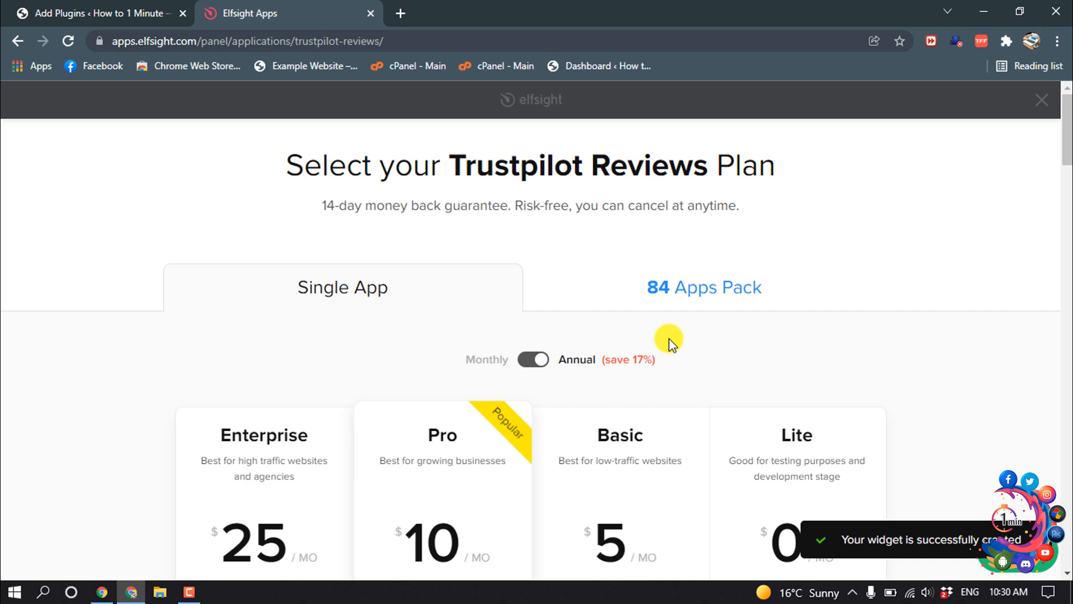
{"action": "scroll", "scroll_direction": "down", "scroll_amount": 3}
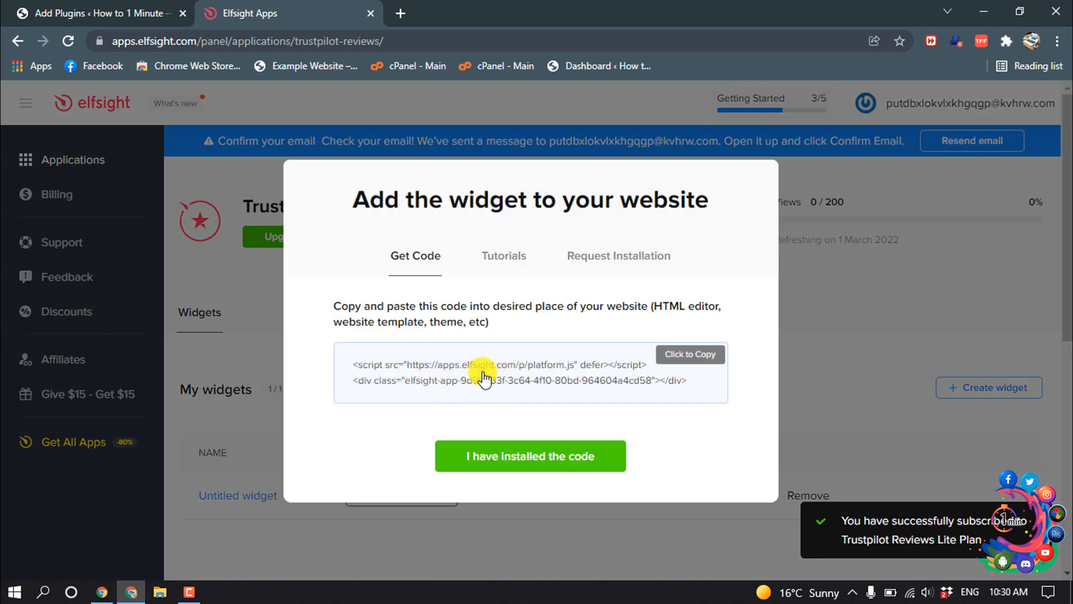
{"action": "left_click", "coordinate": [689, 354]}
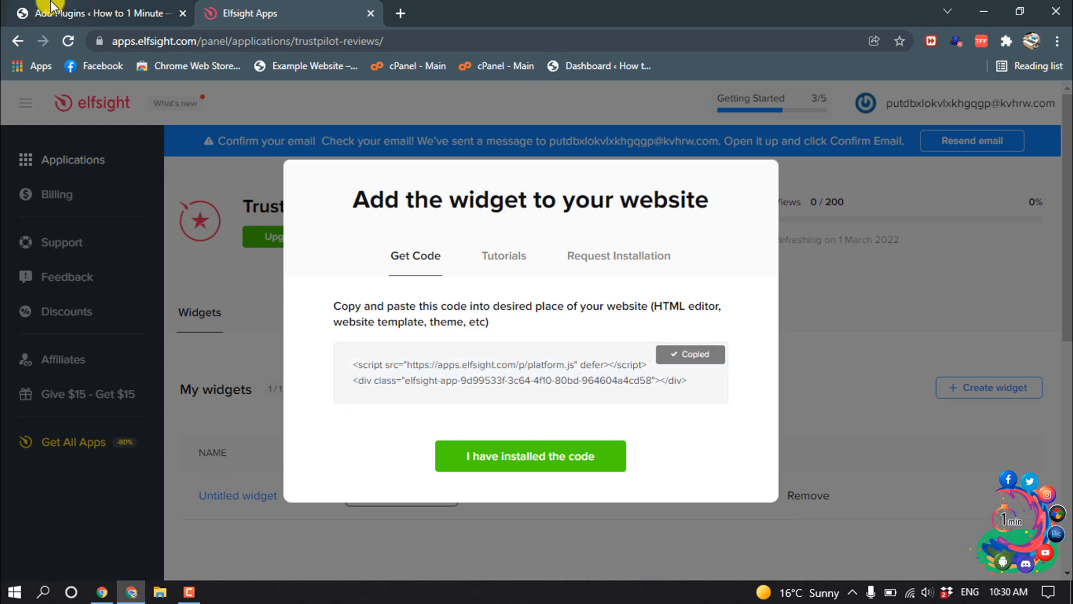
{"action": "left_click", "coordinate": [95, 13]}
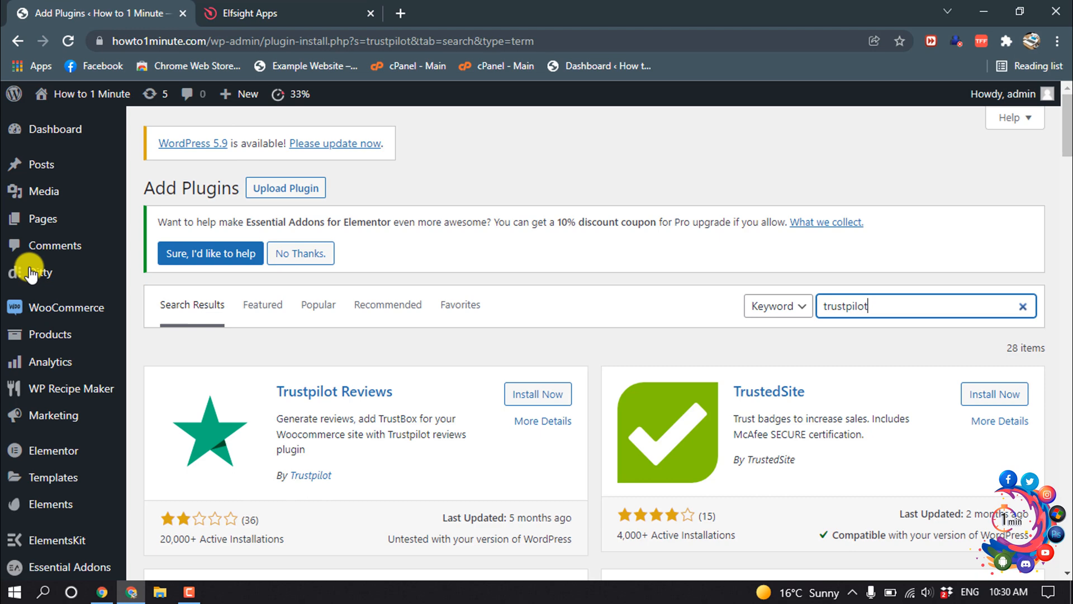
Step: From Pages > All Pages, open the Sample Page in the block editor and scroll to its end
{"action": "left_click", "coordinate": [41, 218]}
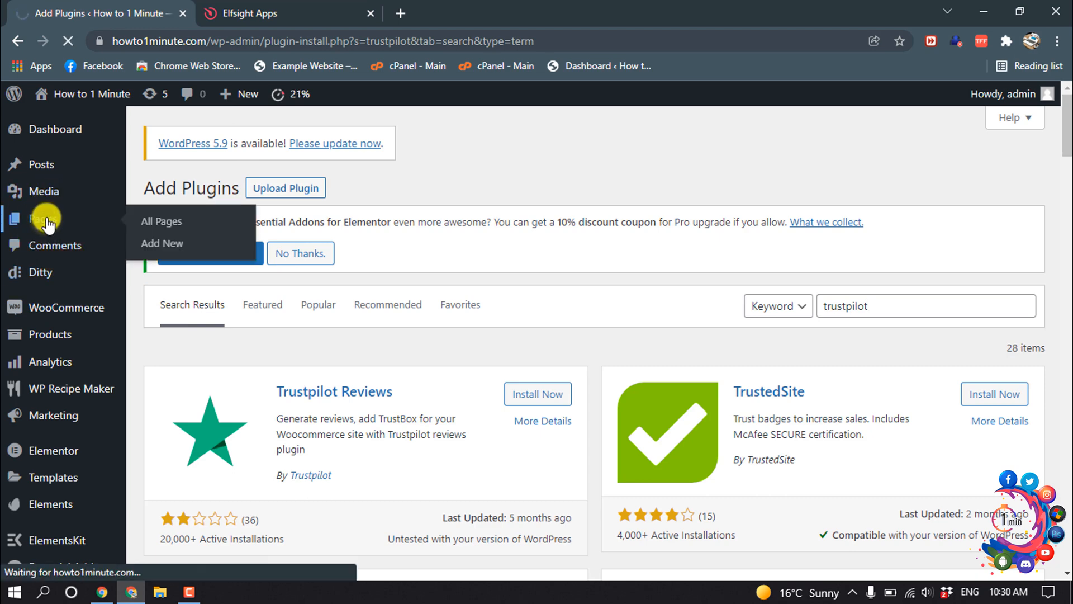
{"action": "left_click", "coordinate": [161, 221]}
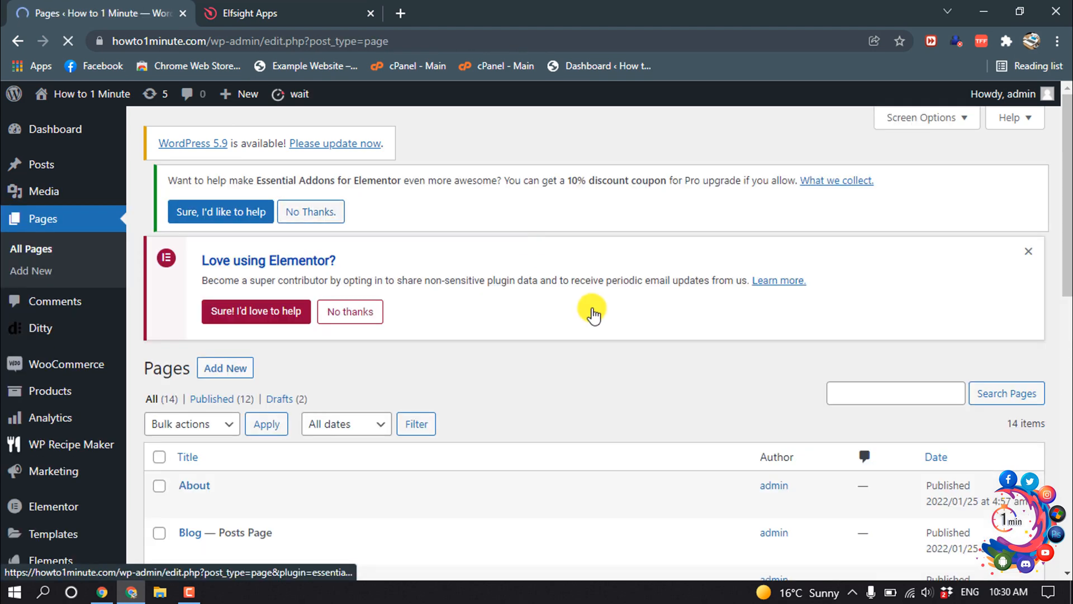
{"action": "scroll", "scroll_direction": "down", "scroll_amount": 3}
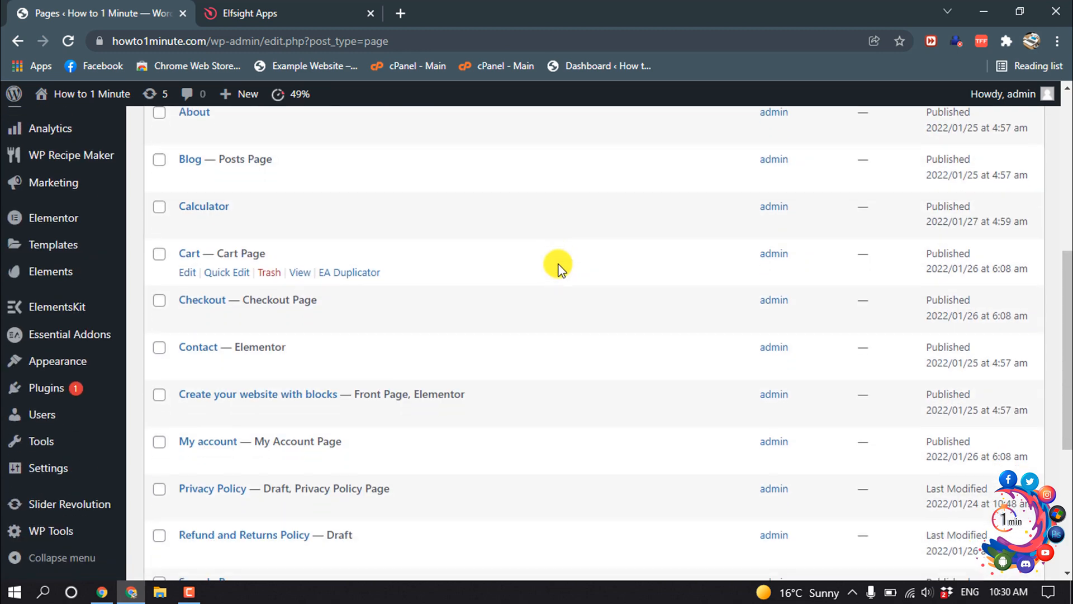
{"action": "scroll", "scroll_direction": "down", "scroll_amount": 3}
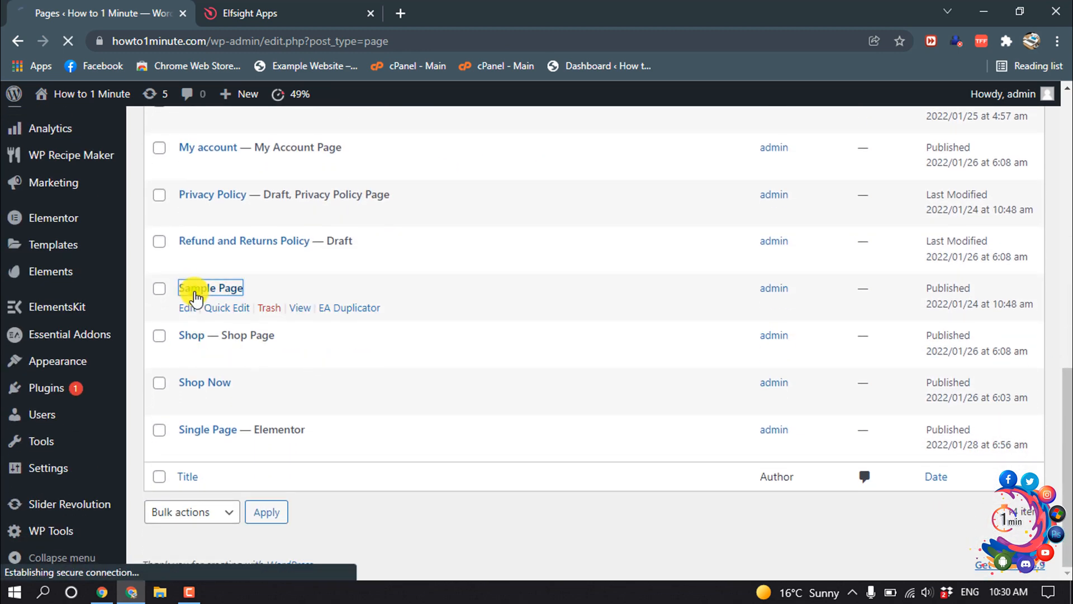
{"action": "left_click", "coordinate": [210, 287]}
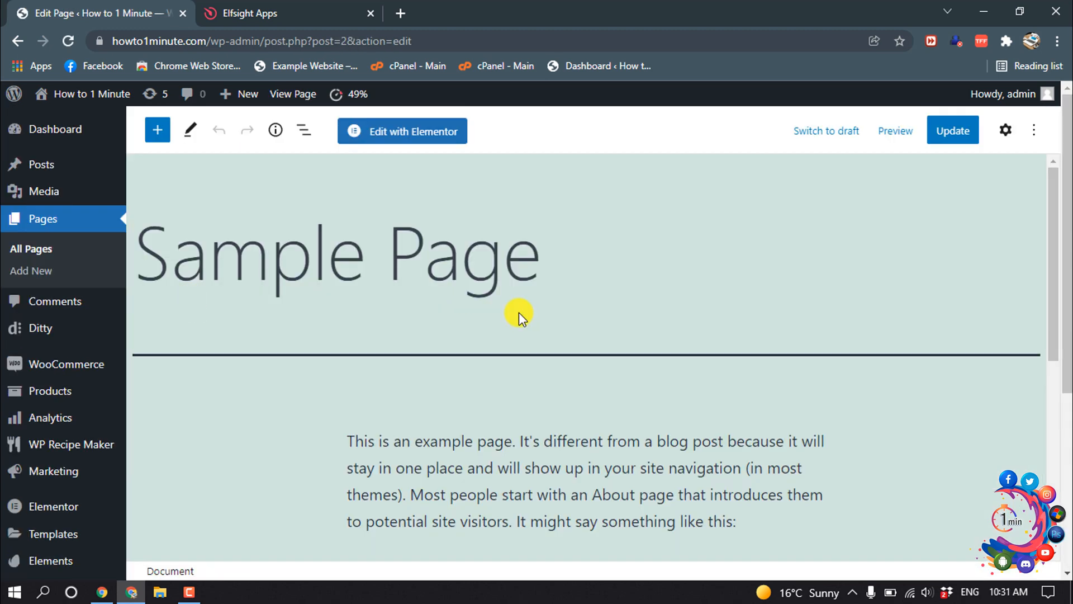
{"action": "scroll", "scroll_direction": "down", "scroll_amount": 3}
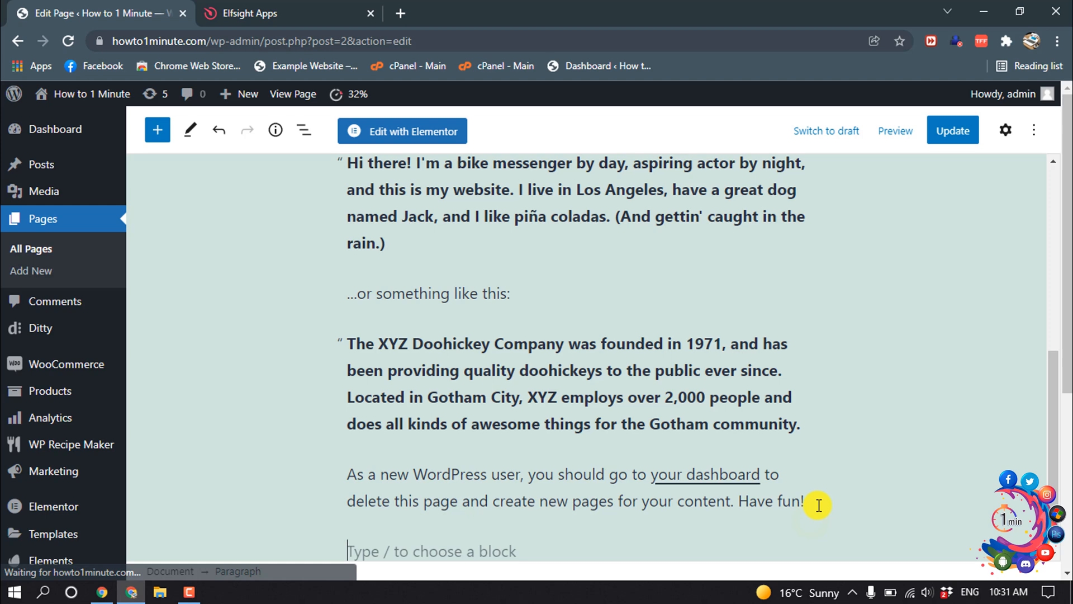
Step: Insert a Columns block after the page text via the 'col' block search
{"action": "left_click", "coordinate": [808, 514]}
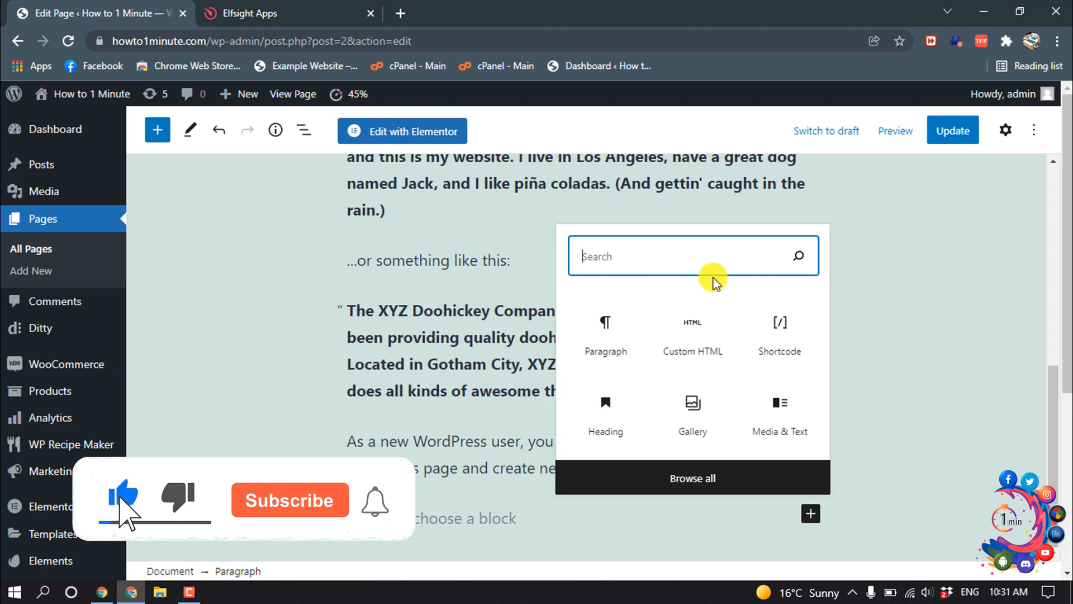
{"action": "type", "text": "col"}
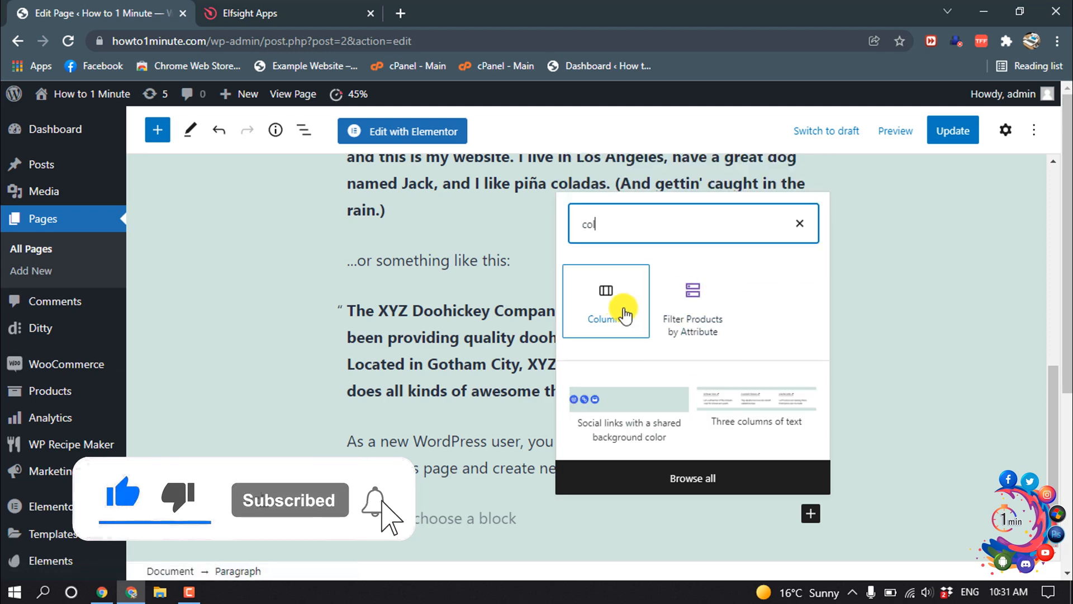
{"action": "left_click", "coordinate": [604, 301]}
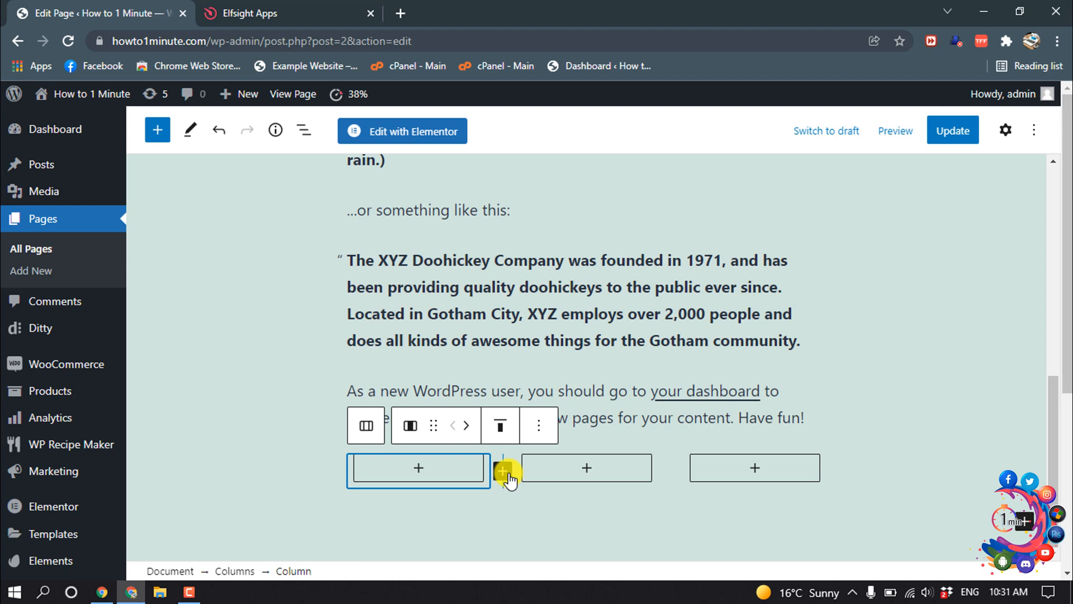
Step: Switch the columns to the 25/50/25 variation and start adding a block in the middle column
{"action": "left_click", "coordinate": [502, 473]}
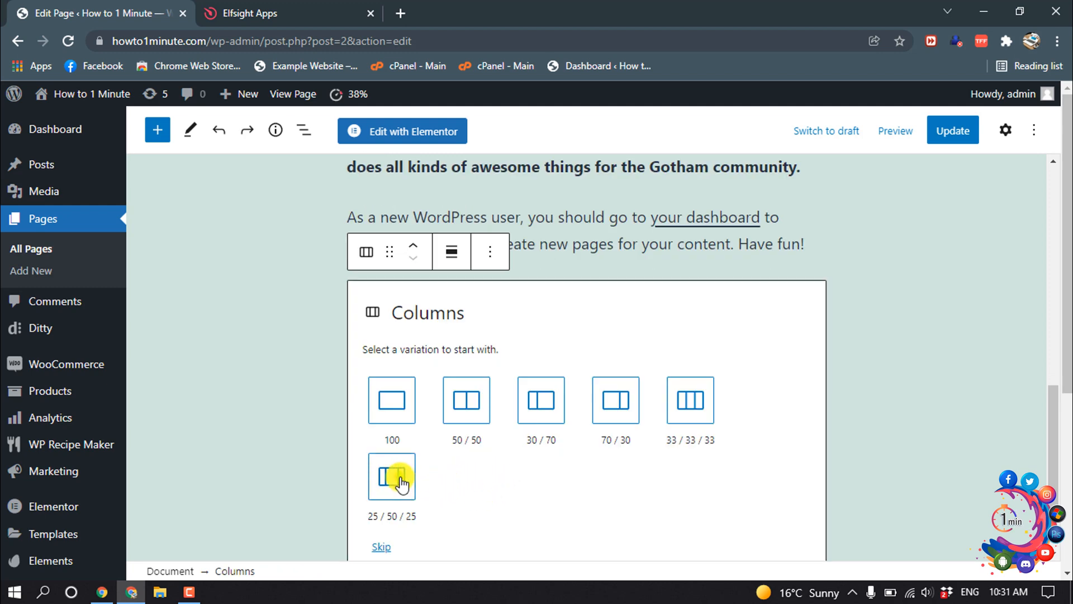
{"action": "left_click", "coordinate": [392, 477]}
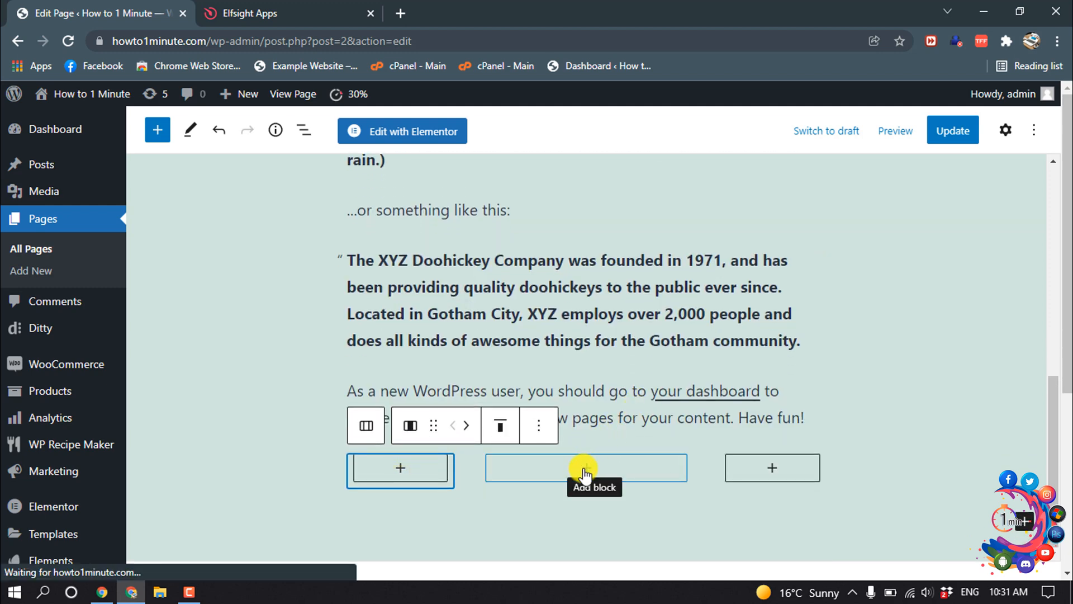
{"action": "left_click", "coordinate": [585, 467]}
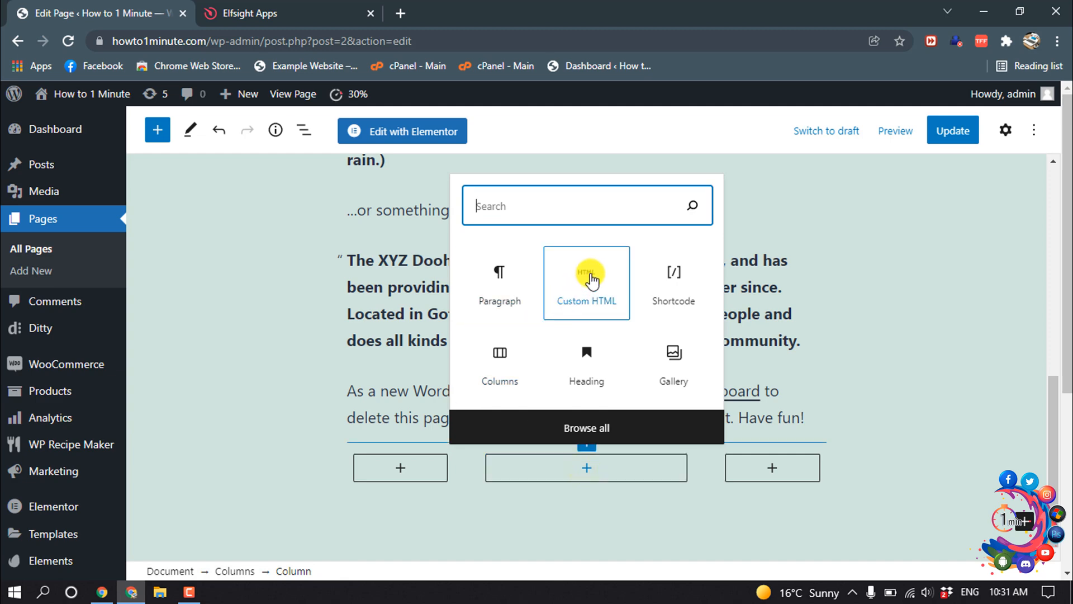
Step: Add a Custom HTML block with the Elfsight code, update the page, and bring up View Page options
{"action": "left_click", "coordinate": [585, 280]}
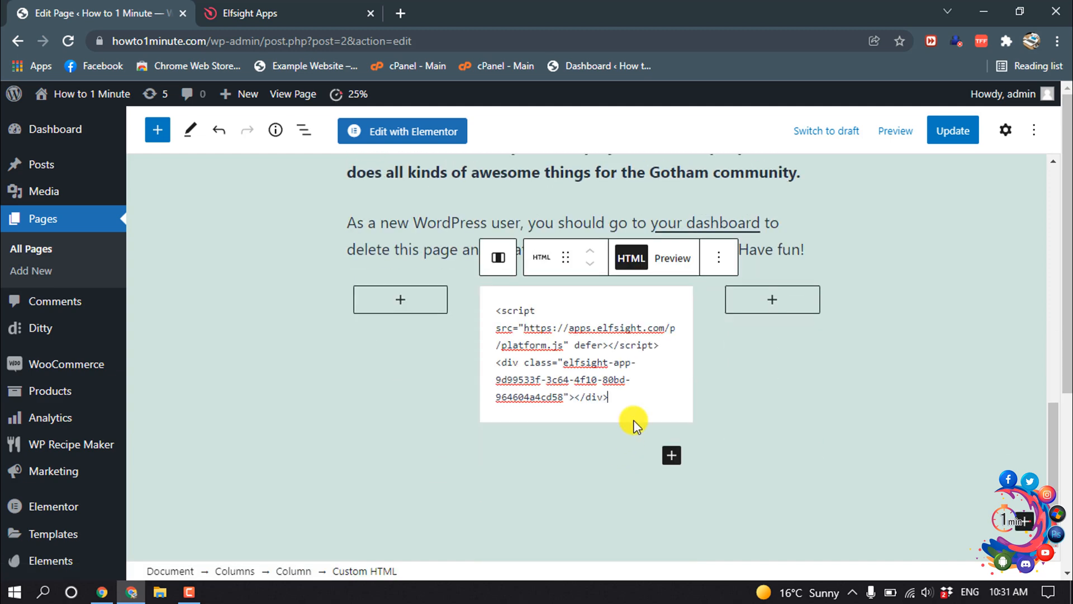
{"action": "left_click", "coordinate": [952, 130]}
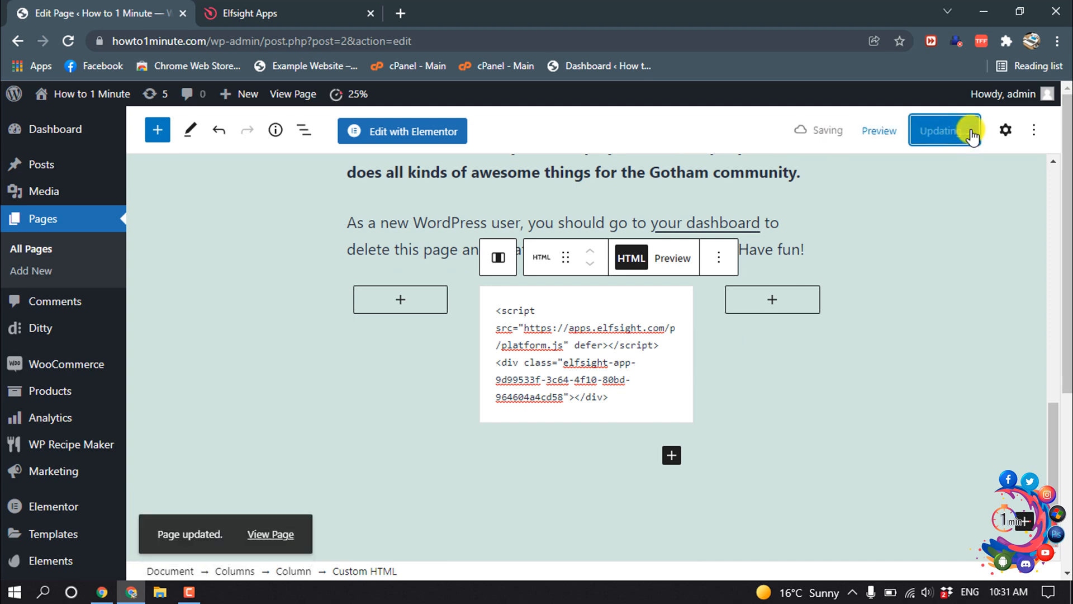
{"action": "right_click", "coordinate": [270, 534]}
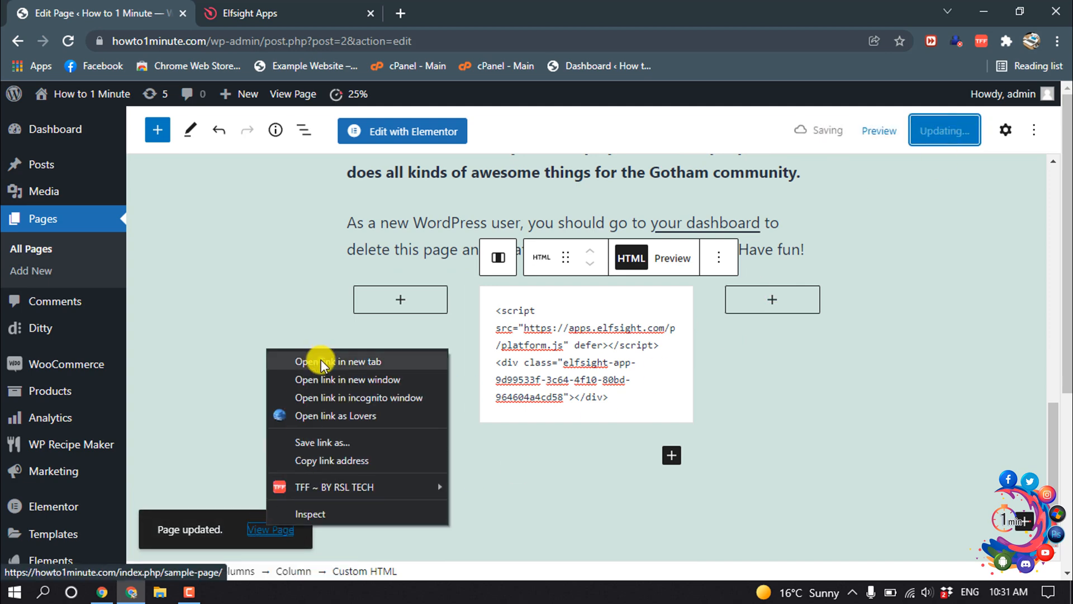
Step: View the live Sample Page in a new tab and cycle the Trustpilot slider through several reviews
{"action": "left_click", "coordinate": [339, 362]}
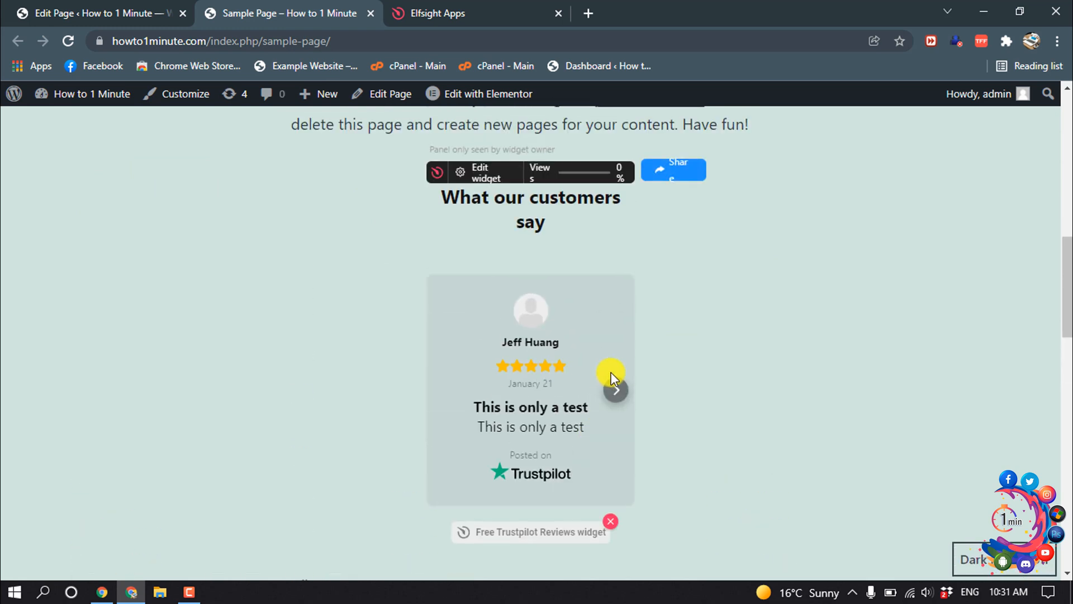
{"action": "left_click", "coordinate": [615, 390]}
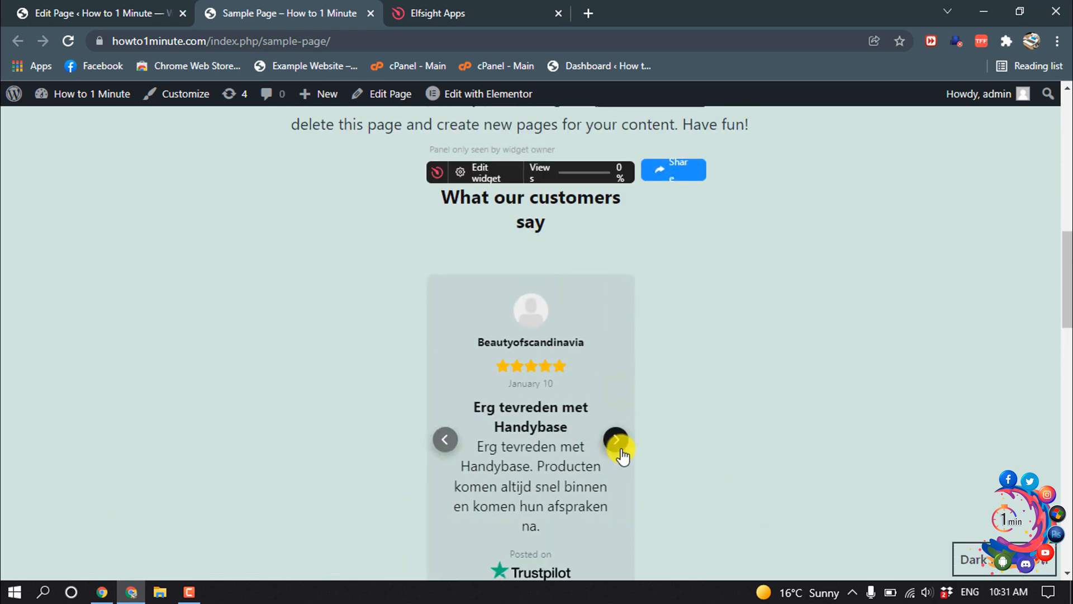
{"action": "left_click", "coordinate": [616, 439]}
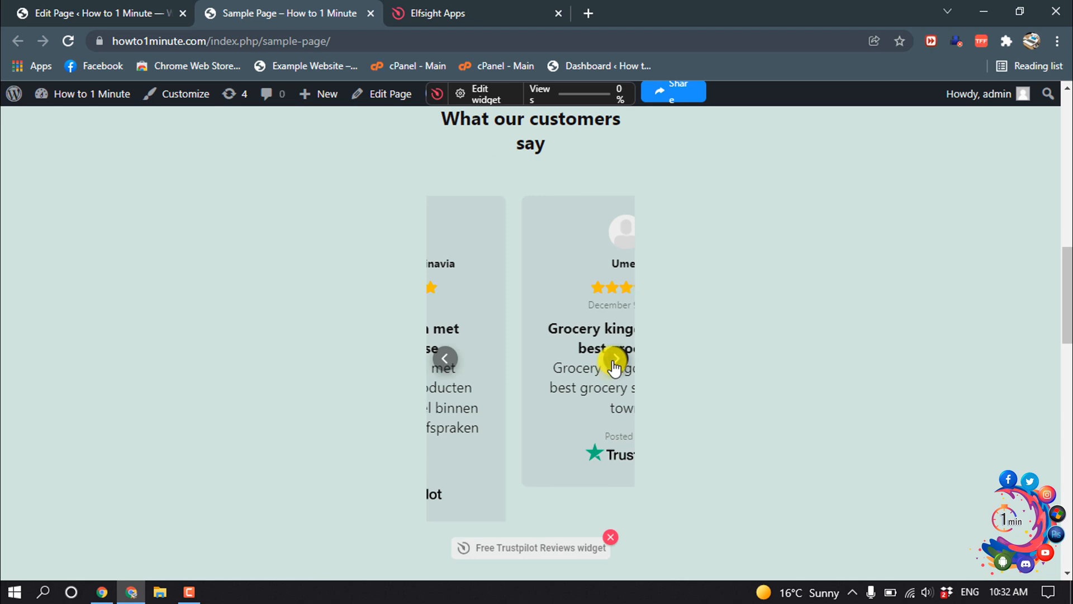
{"action": "left_click", "coordinate": [616, 344]}
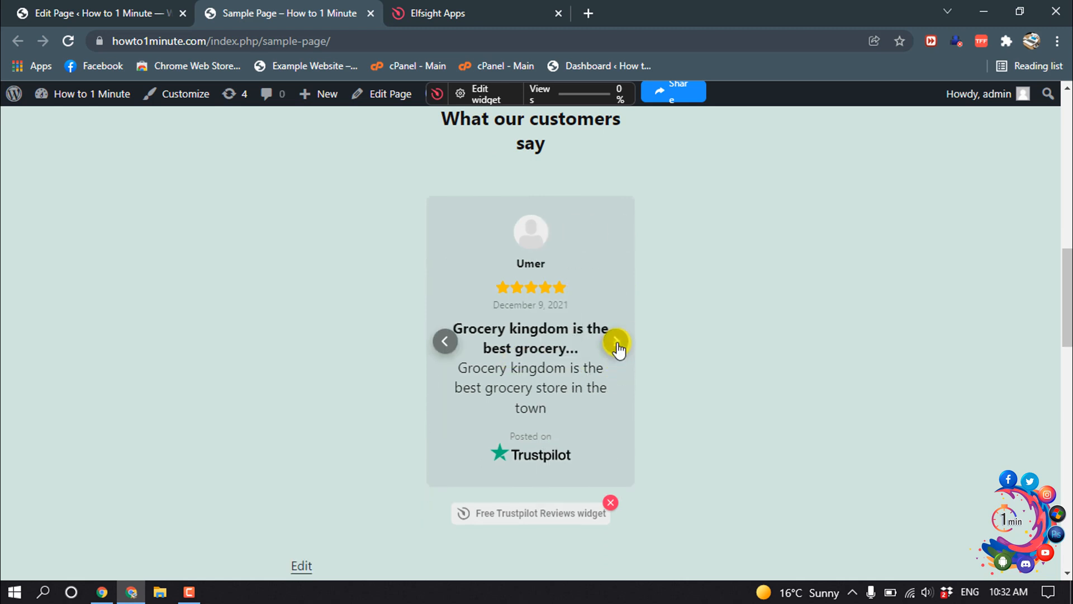
{"action": "left_click", "coordinate": [616, 342]}
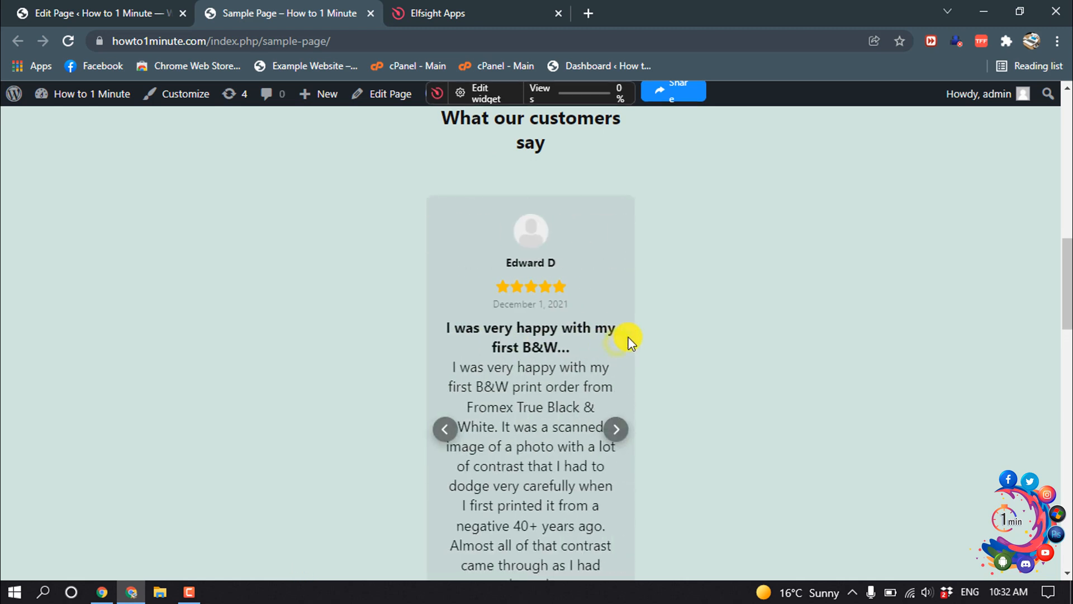